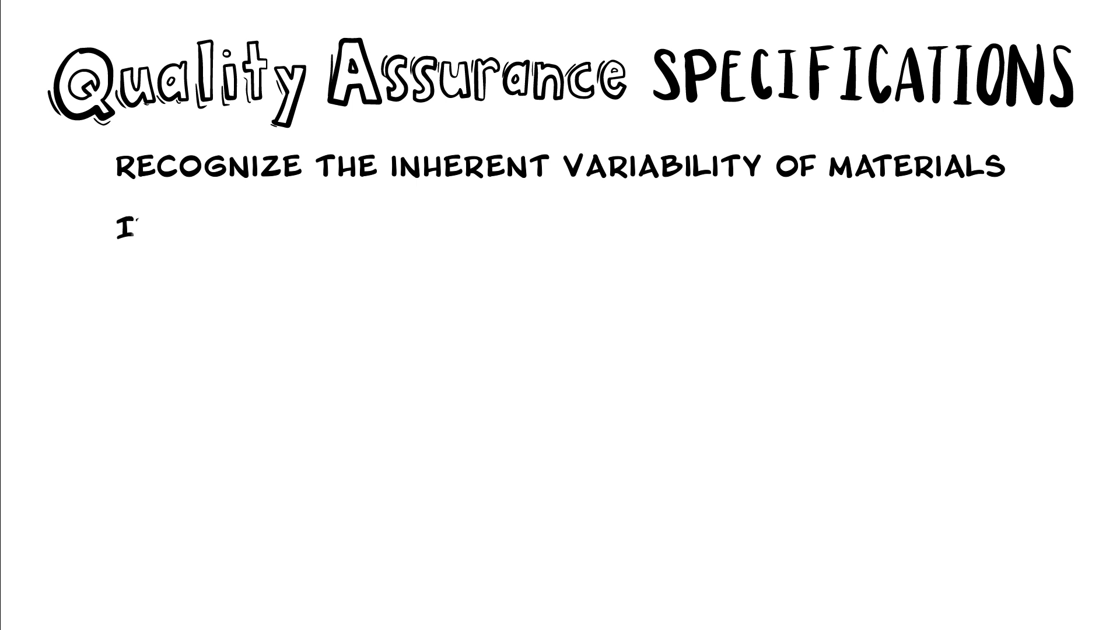
pyautogui.write('DENTIFY SPECIFIC QUALITY CHARACTERISTICS')
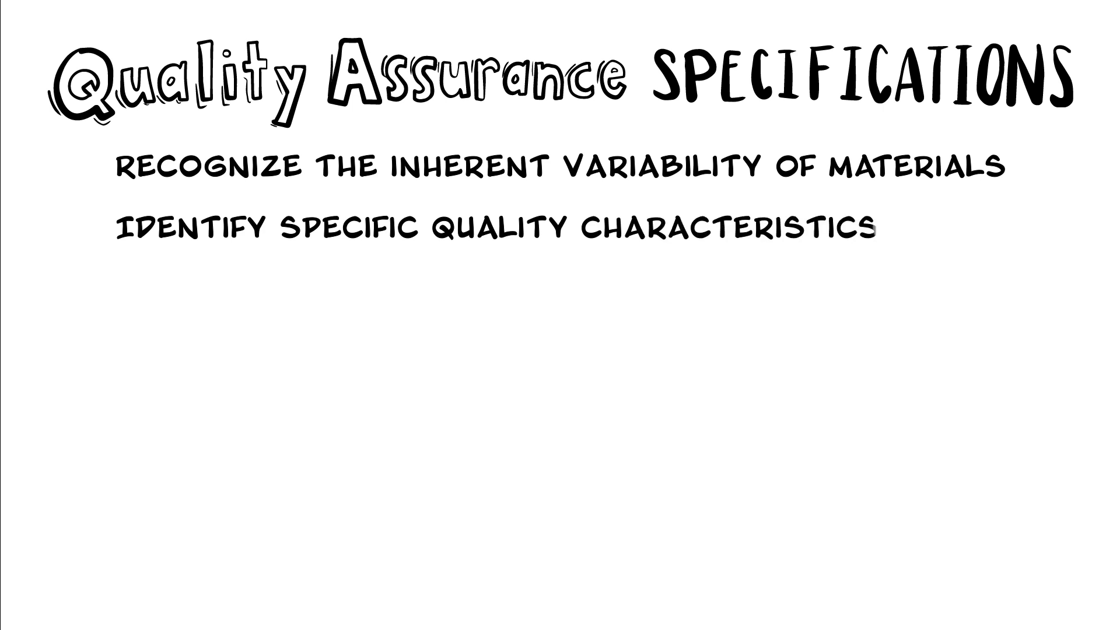
pyautogui.write('TO BE MEASURED FOR ACCEPTANCE')
pyautogui.write('ASSIGN QC SAMPLING, TESTING, AND INSPECTION')
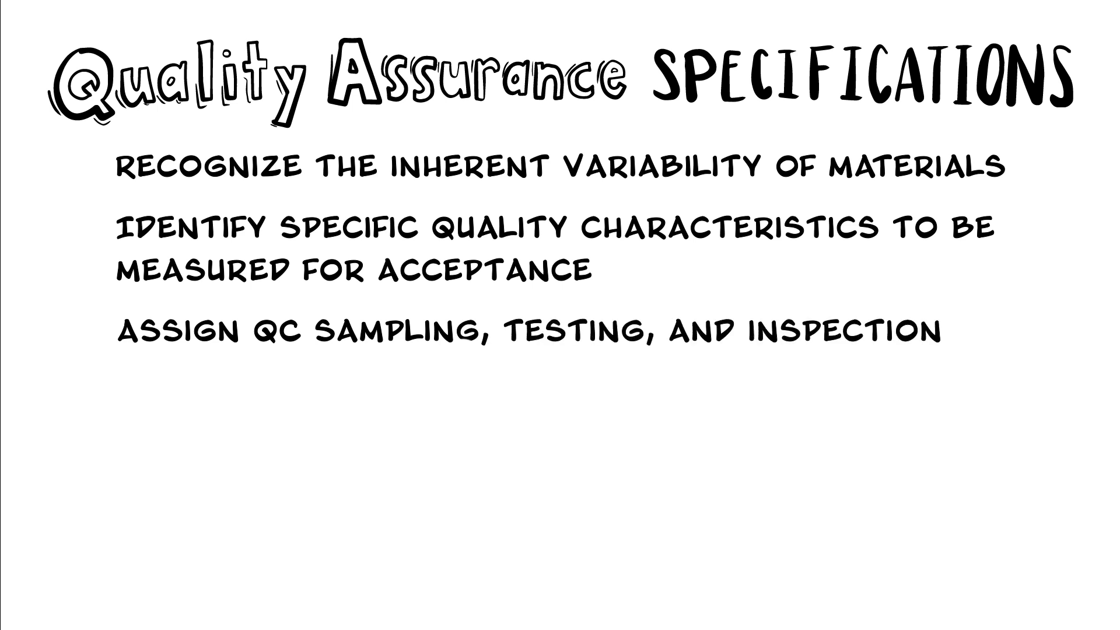
pyautogui.write('TO THE CONTRACTOR')
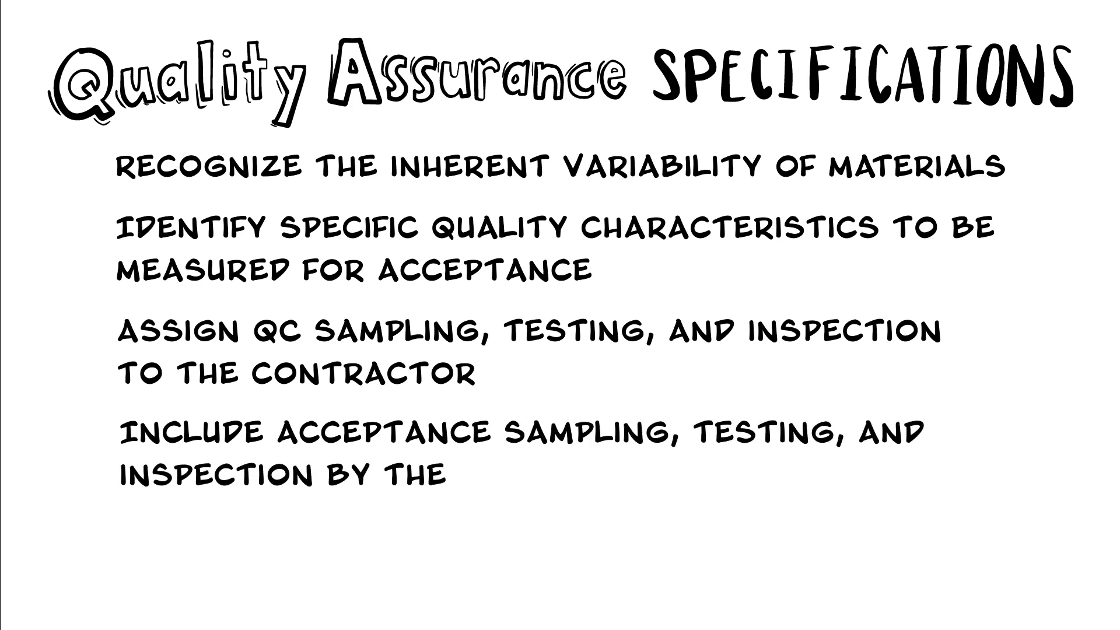
pyautogui.write('AGENCY')
pyautogui.write('PROVIDE PRICE ADJUSTMENTS')
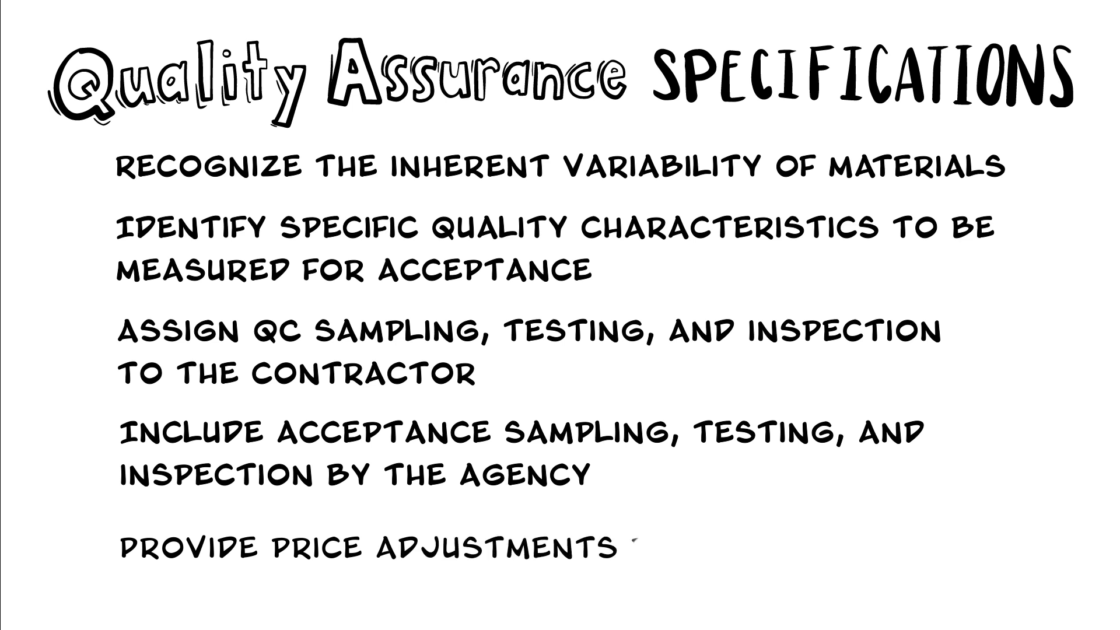
pyautogui.write('RELATED TO QUALITY')
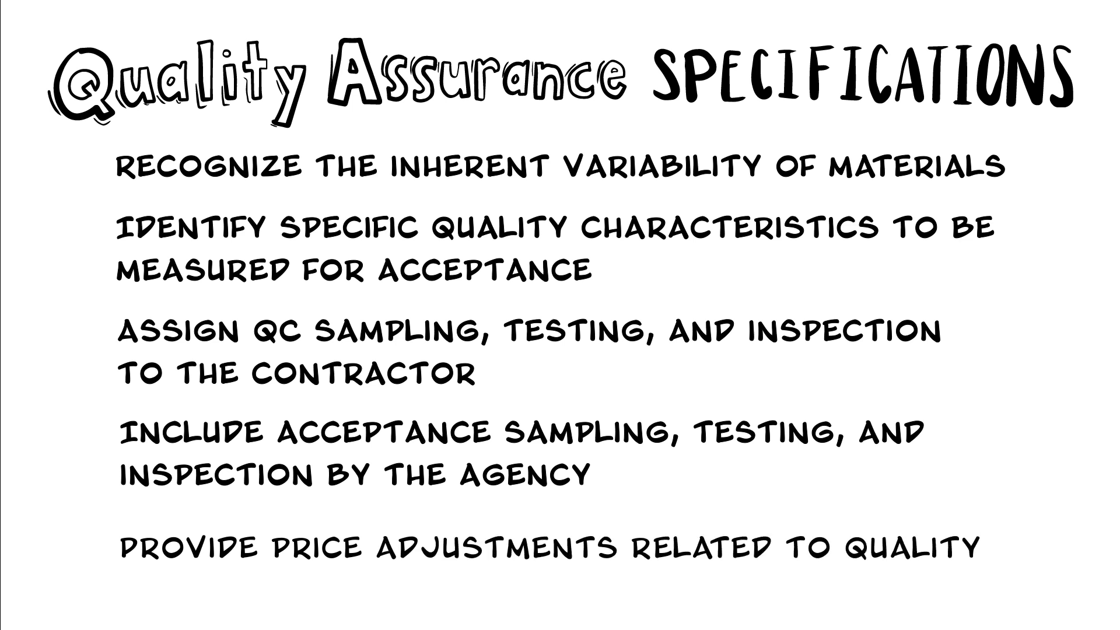